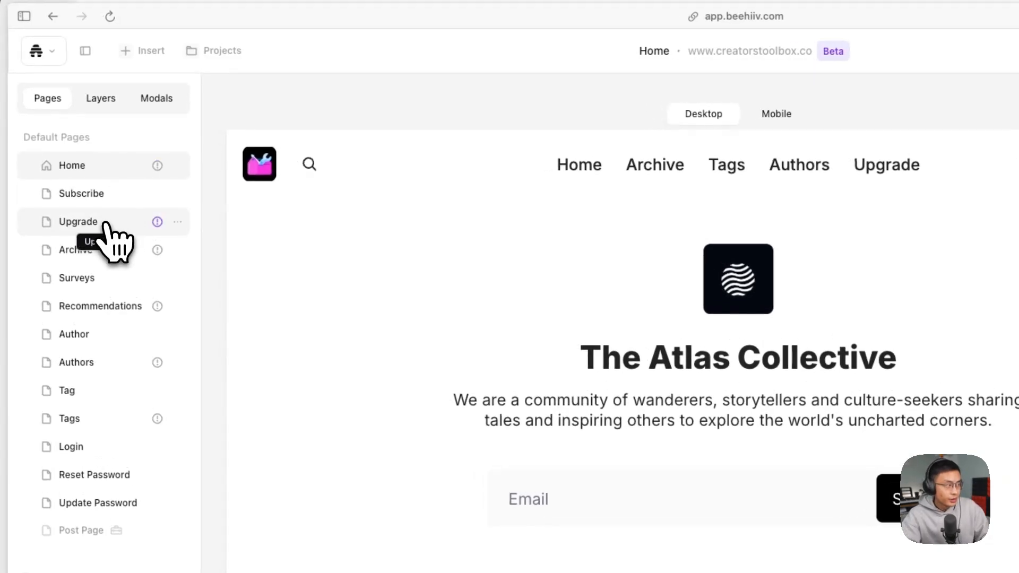
- Switch the editor to the Archive page from the Pages list
left_click(76, 249)
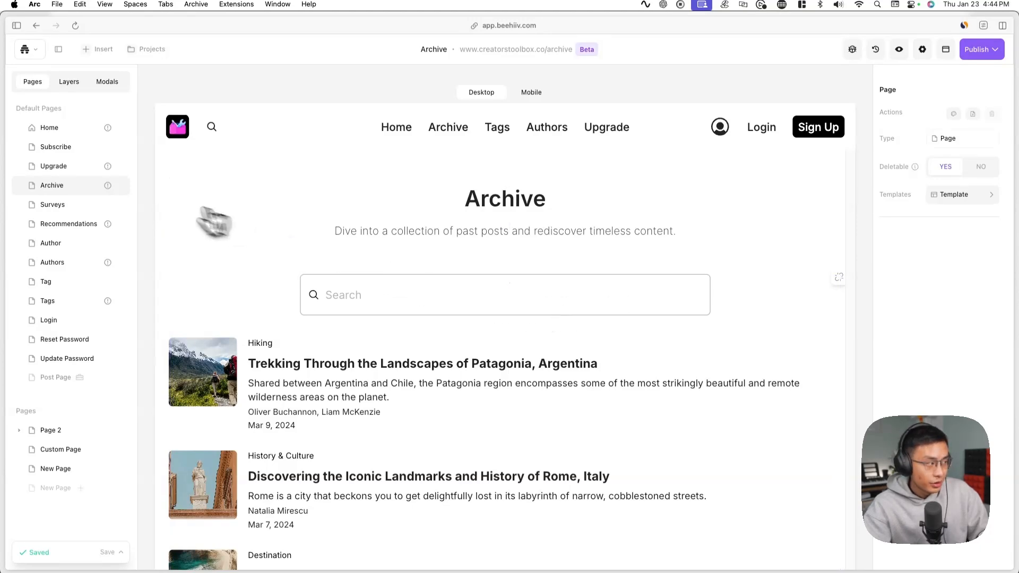
- Make the Archive post list show real published posts instead of placeholder data
left_click(506, 294)
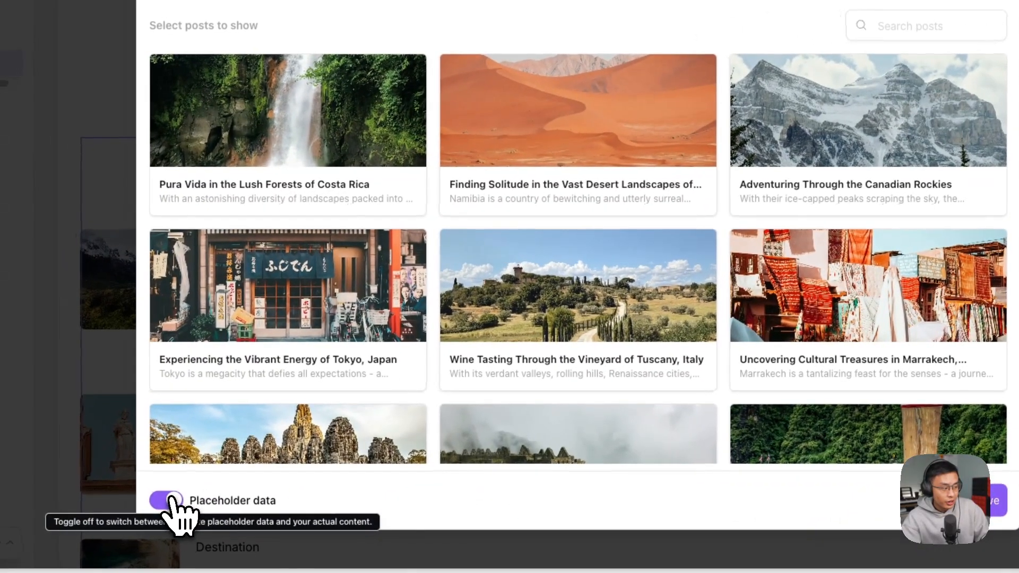
left_click(167, 501)
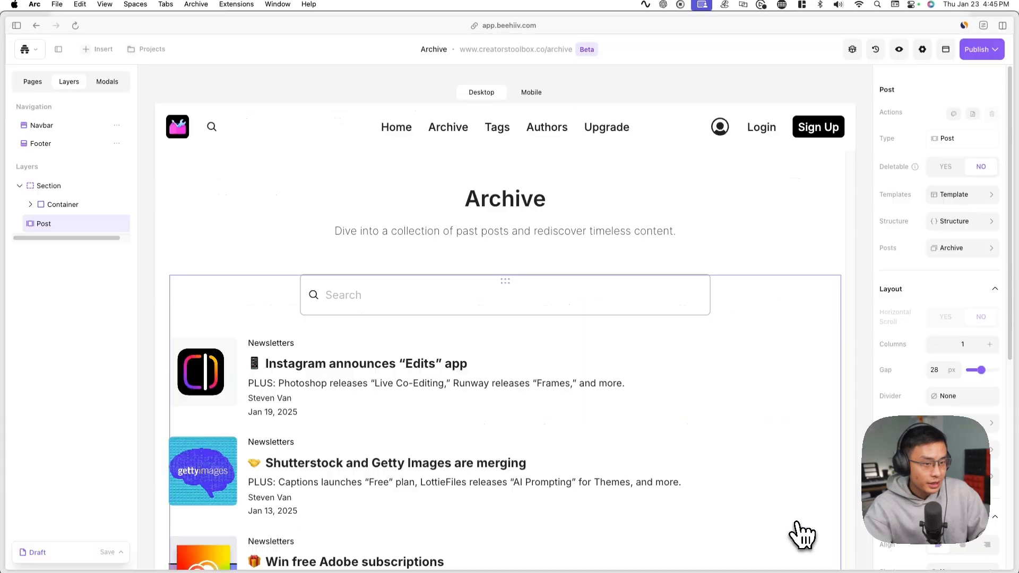
scroll("down", 3)
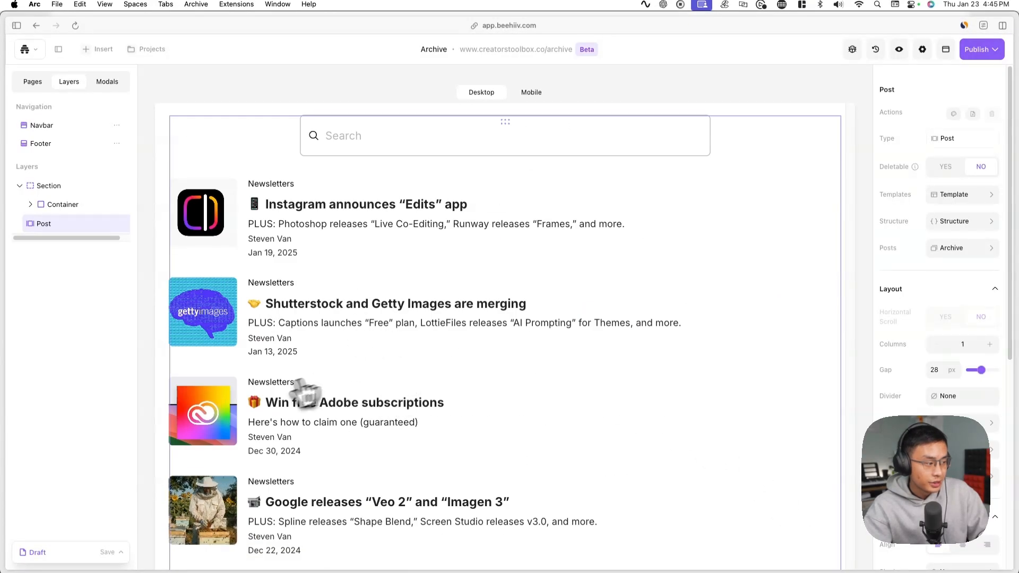
mouse_move(718, 306)
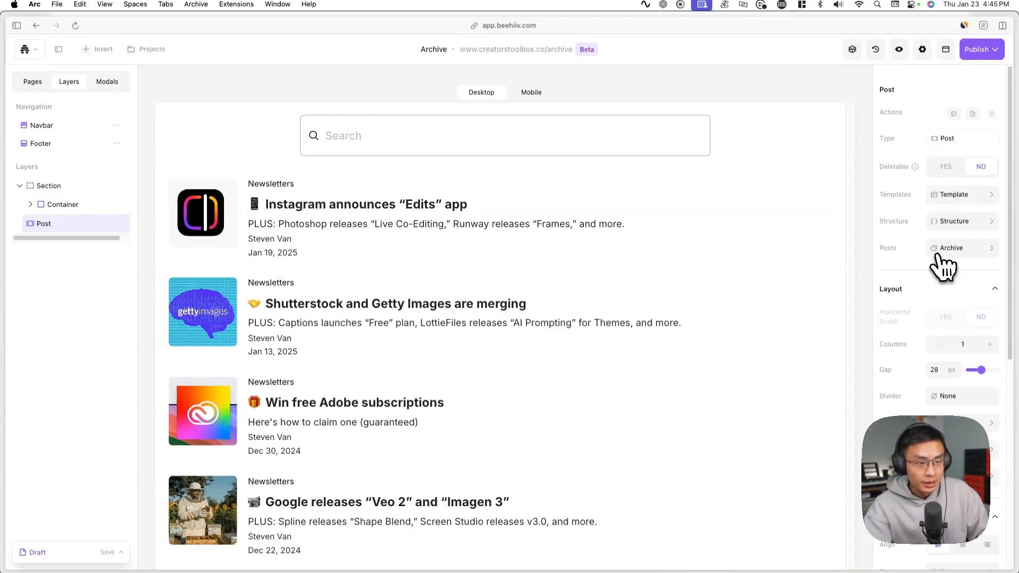
left_click(962, 248)
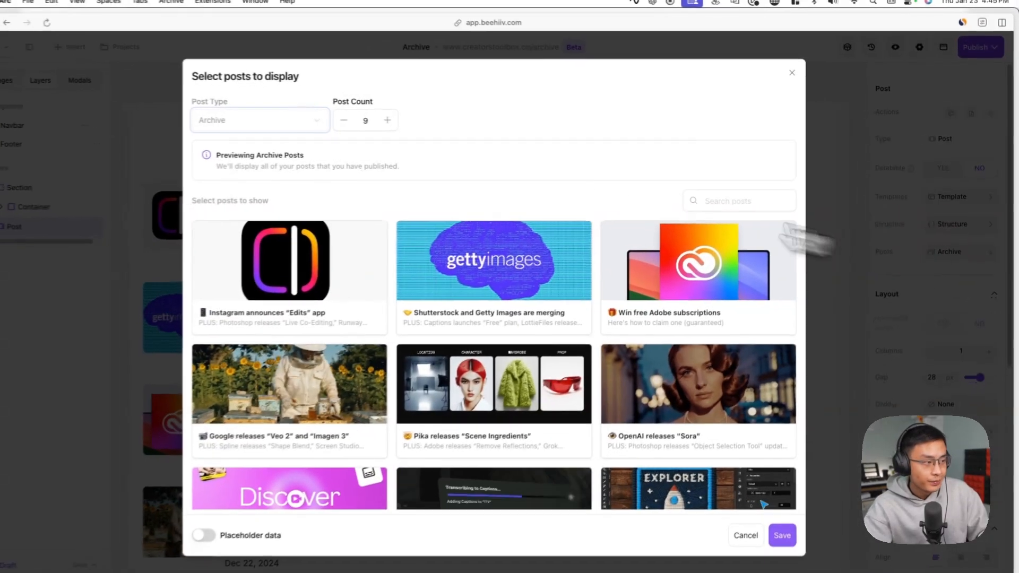
left_click(386, 120)
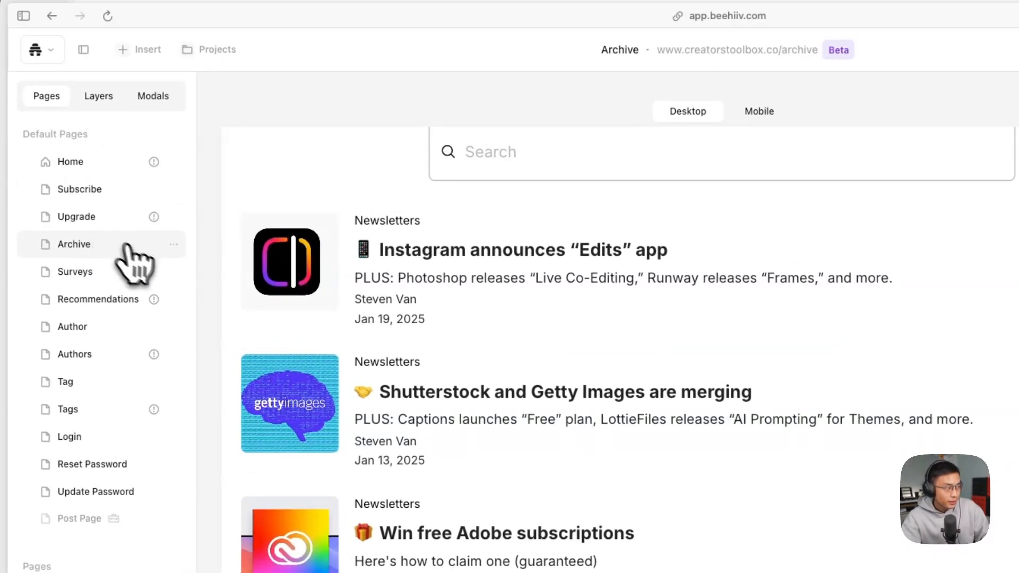
mouse_move(162, 263)
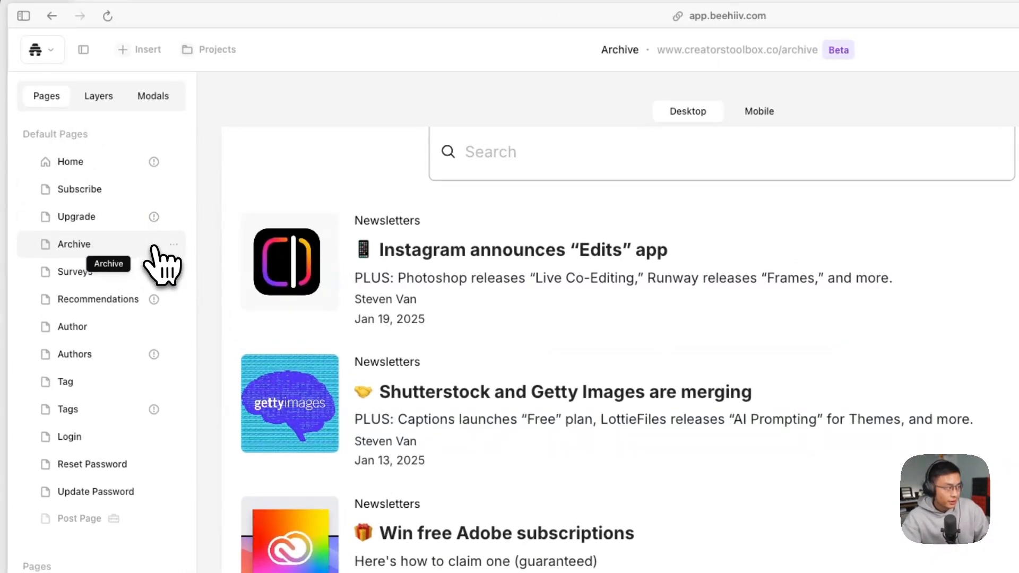
- Switch the editor to the Upgrade page
left_click(75, 217)
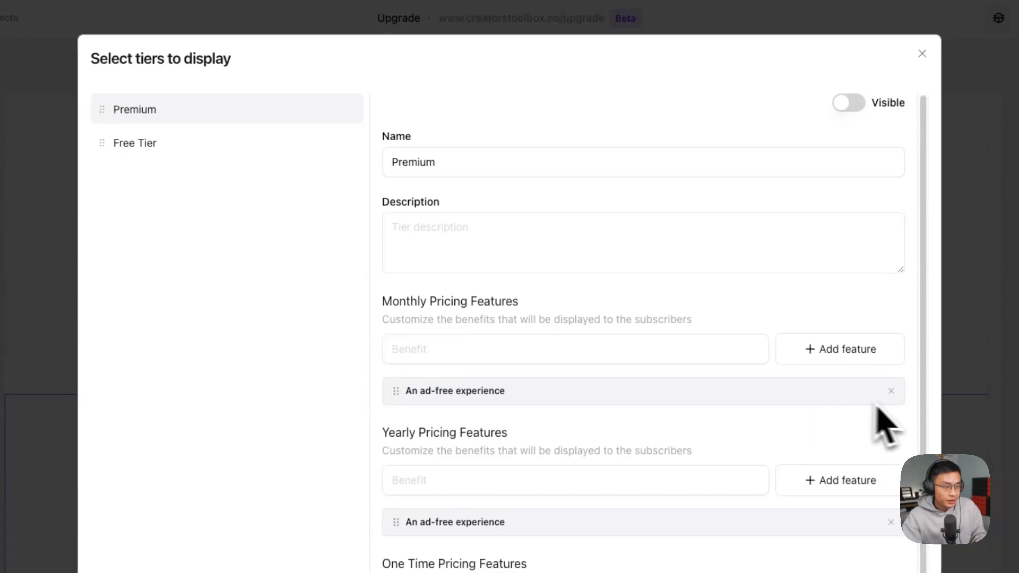
mouse_move(826, 175)
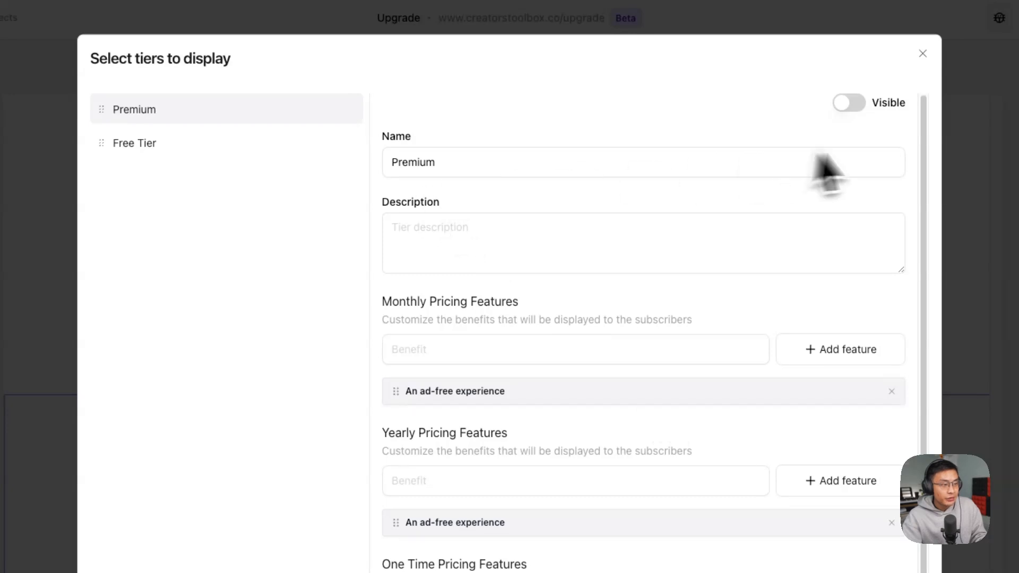
- Mark the Free Tier as visible in the Upgrade page's tier settings
left_click(135, 144)
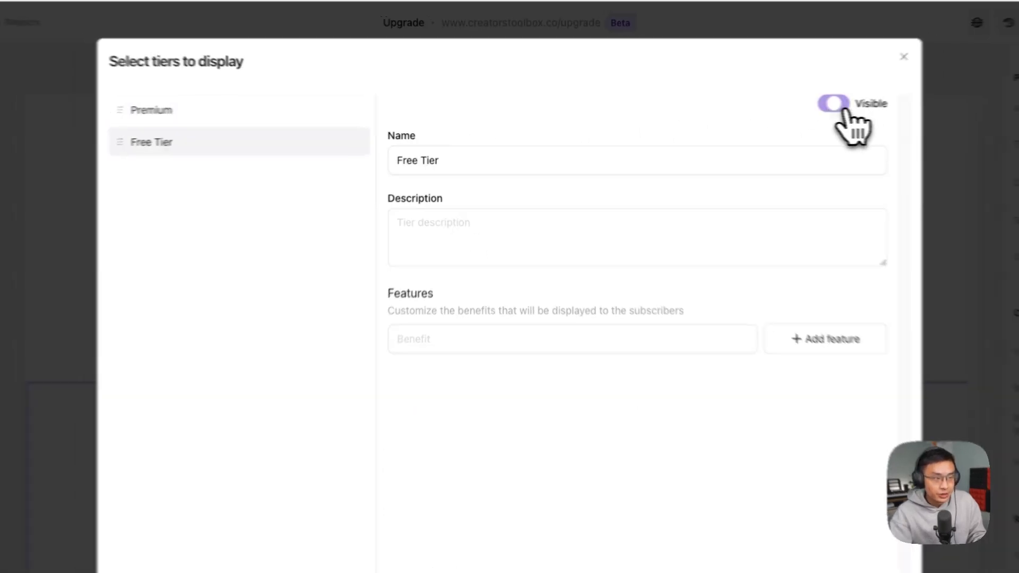
left_click(903, 57)
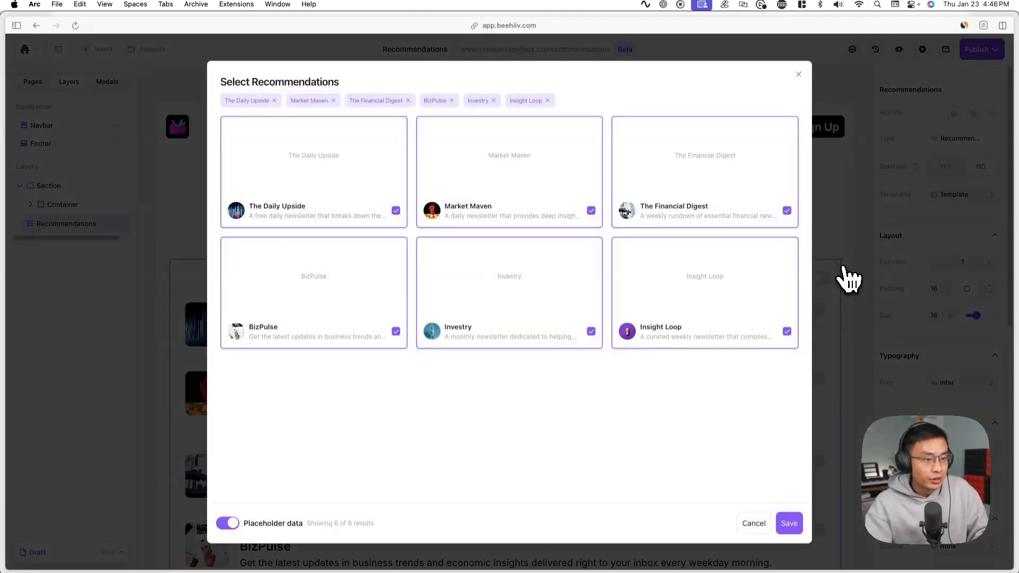
mouse_move(352, 281)
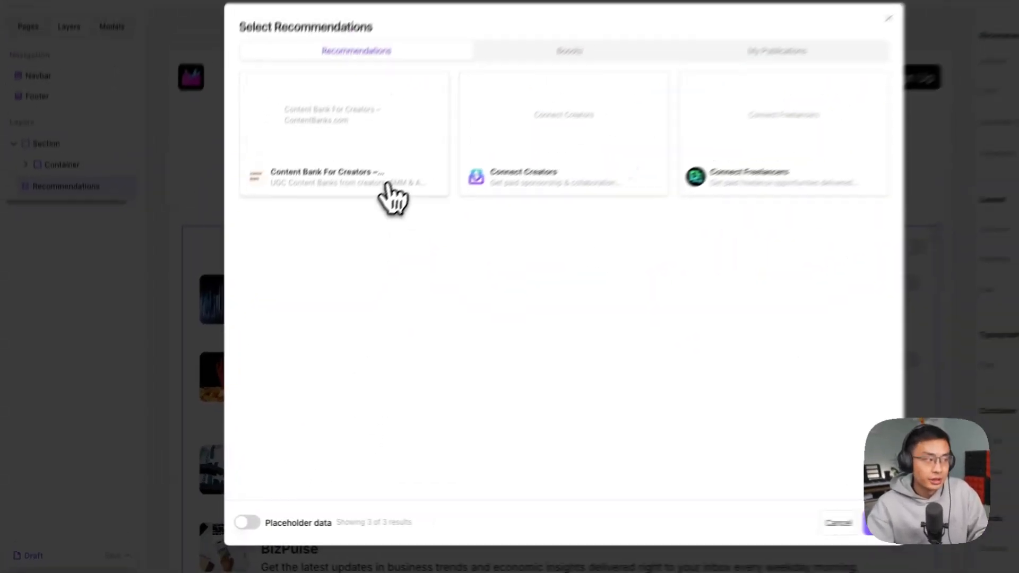
- Select the first real recommendation card, Connect Creators, for the recommendations section
left_click(514, 121)
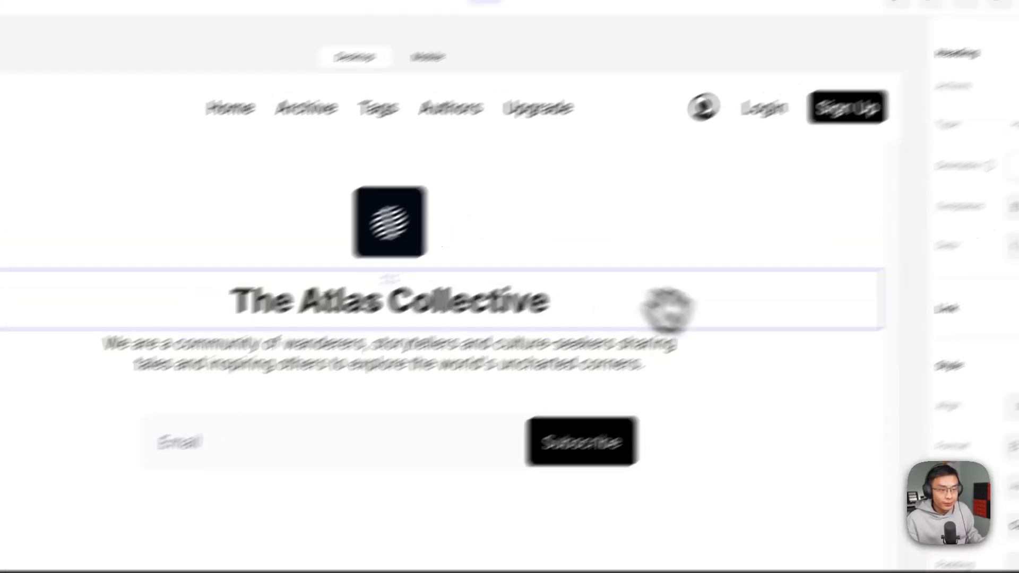
- Bind The Atlas Collective heading to publication data, offering Name or Description
left_click(931, 303)
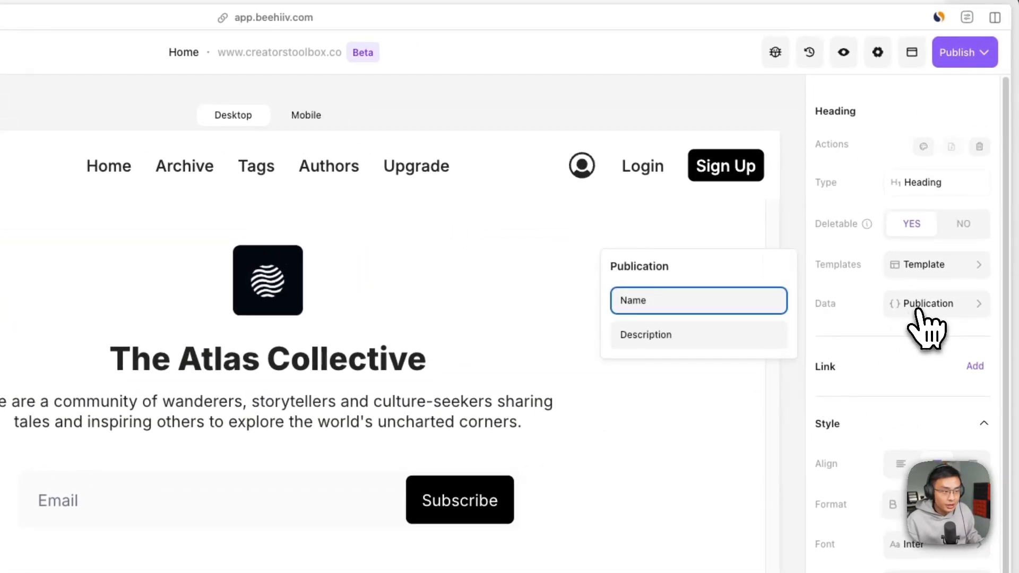